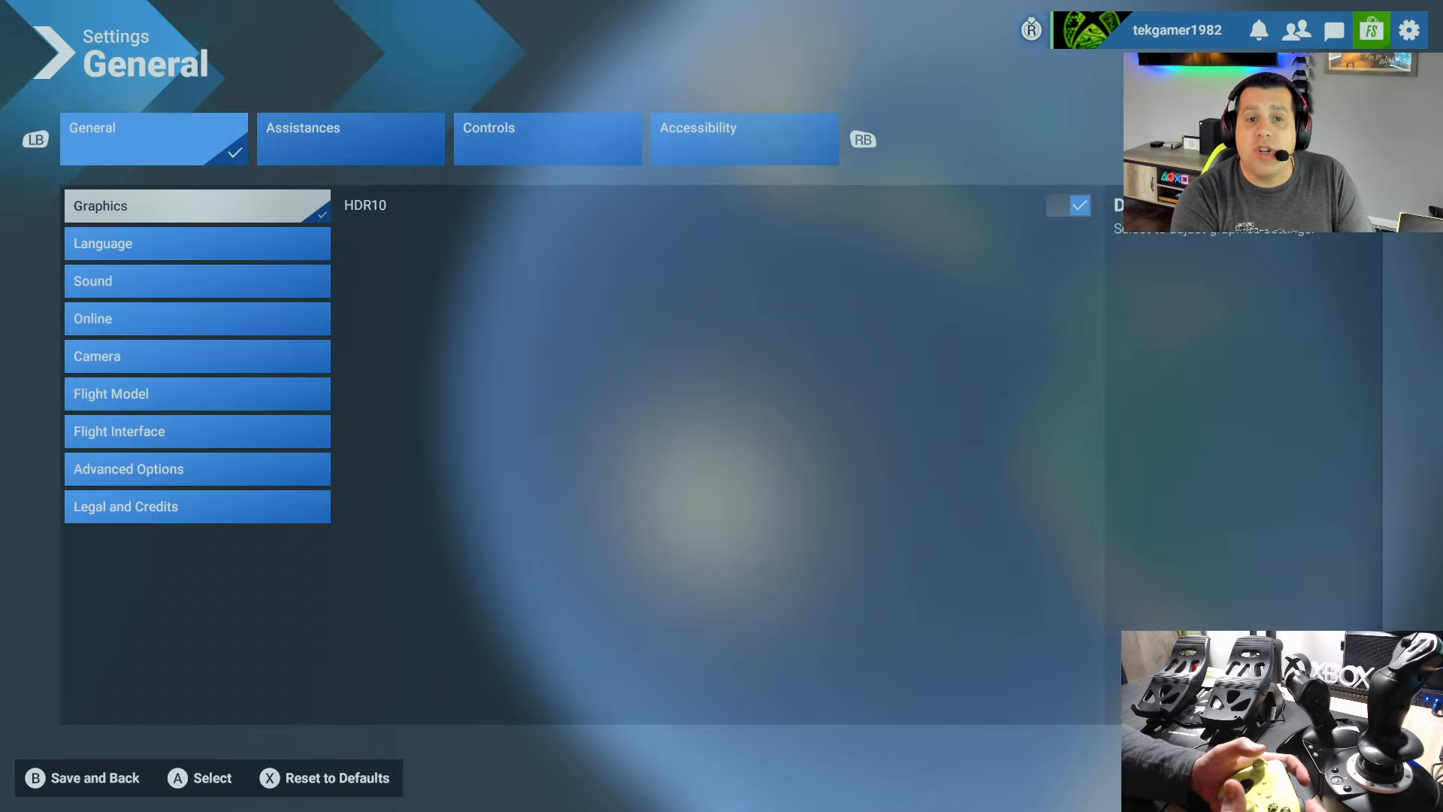
Step: Move from General through Assistances to the Controls settings for the T.Flight Hotas One
{"action": "left_click", "coordinate": [349, 138]}
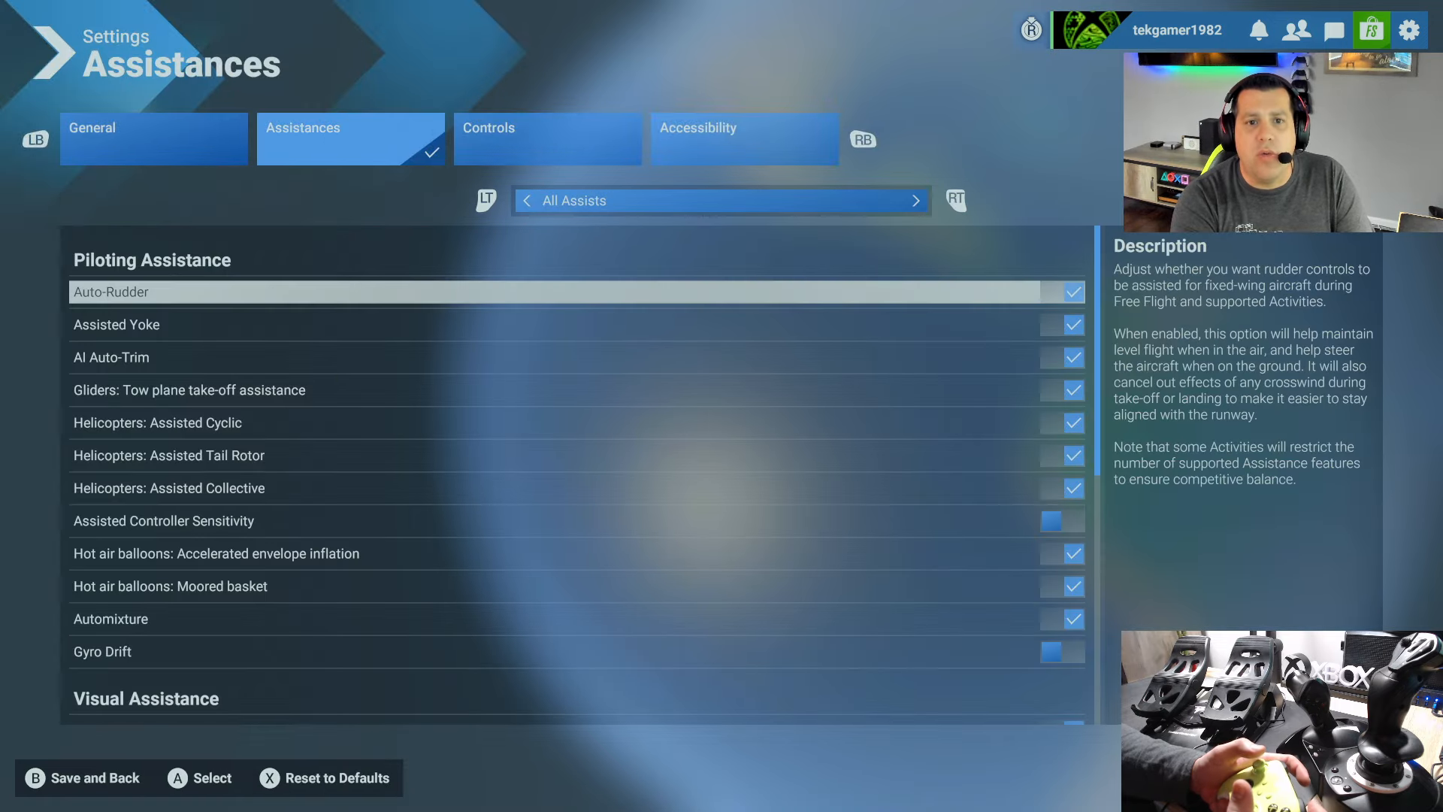
{"action": "left_click", "coordinate": [547, 139]}
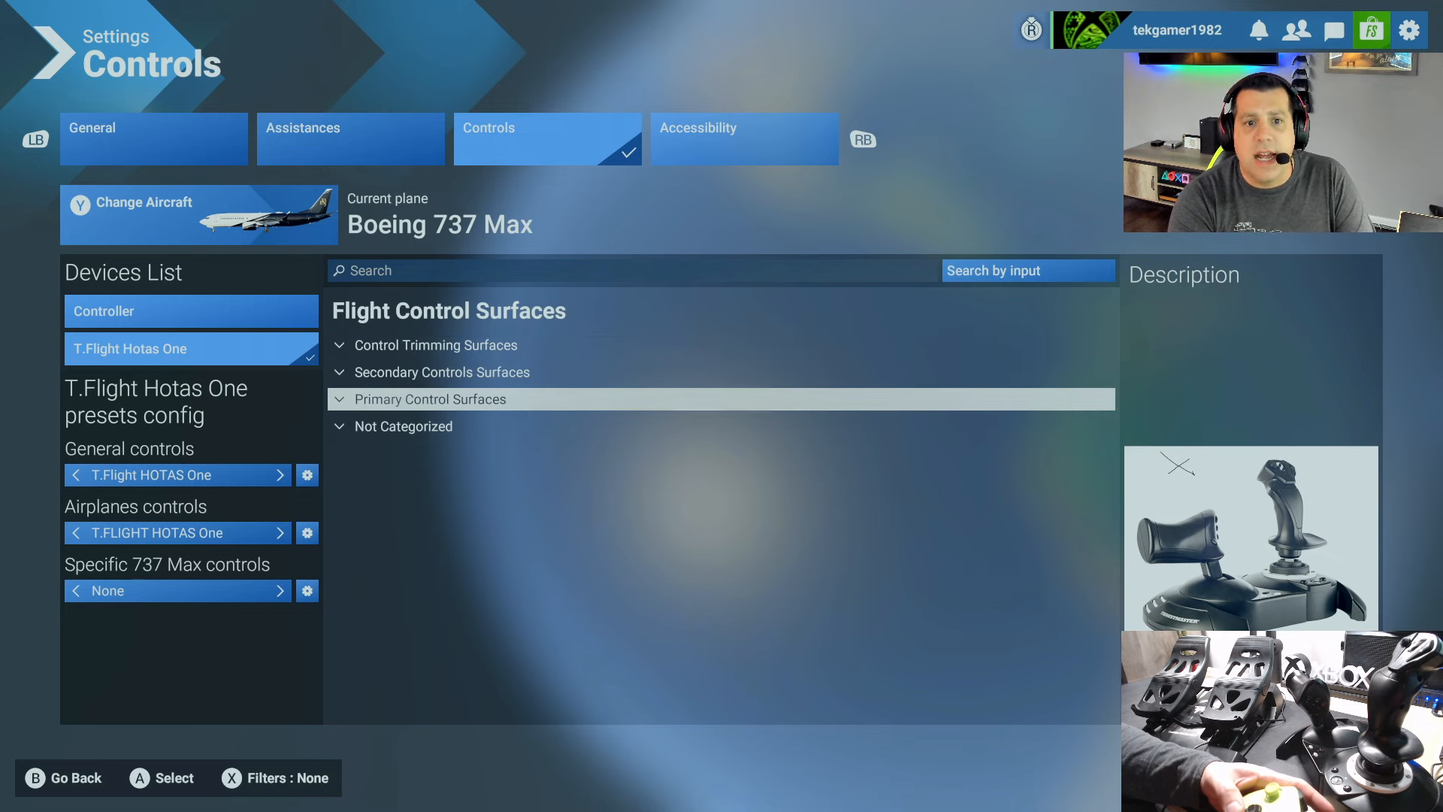
Step: Expand Primary Control Surfaces and scroll down to Rudder Axis on Joystick Axis 2
{"action": "left_click", "coordinate": [429, 398]}
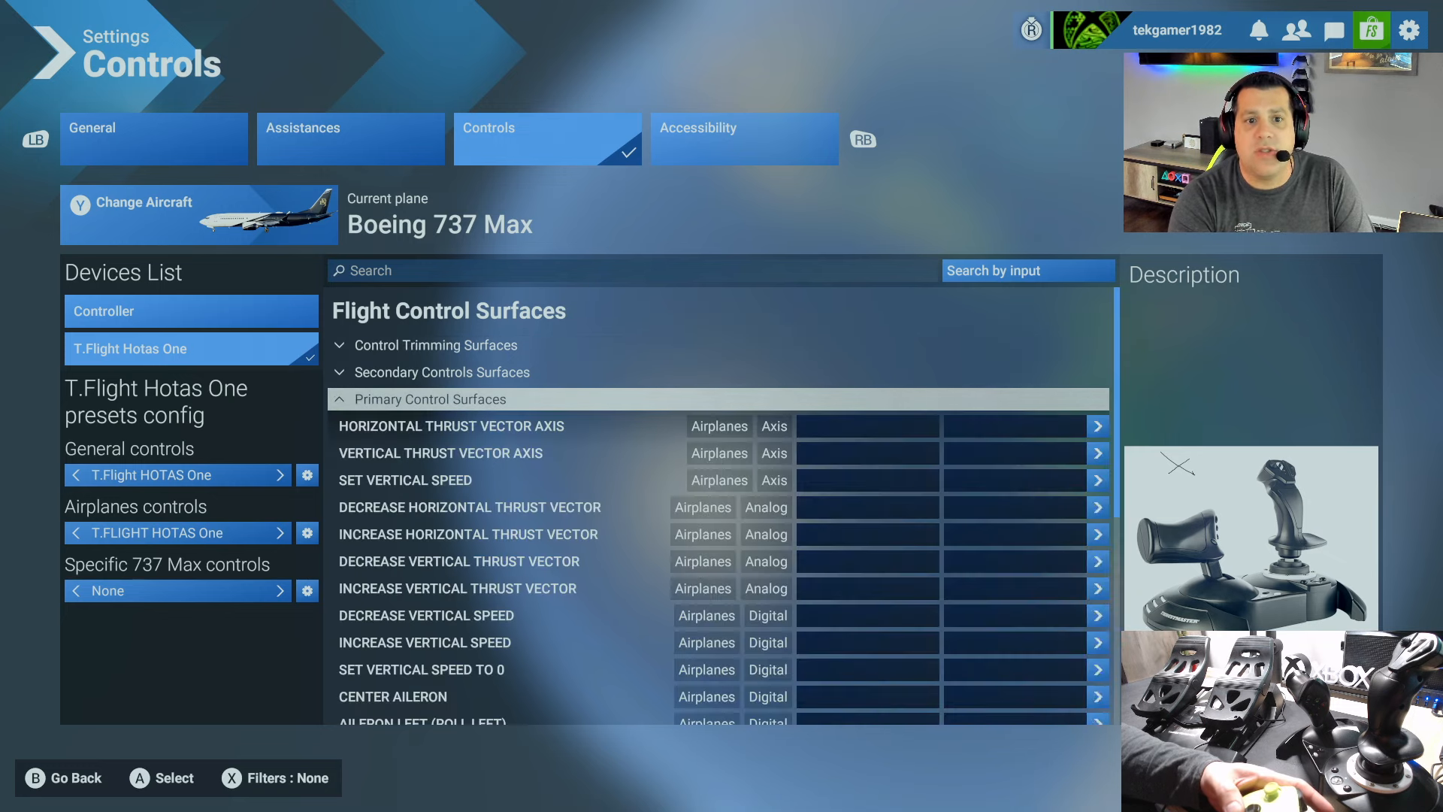
{"action": "left_click", "coordinate": [552, 425]}
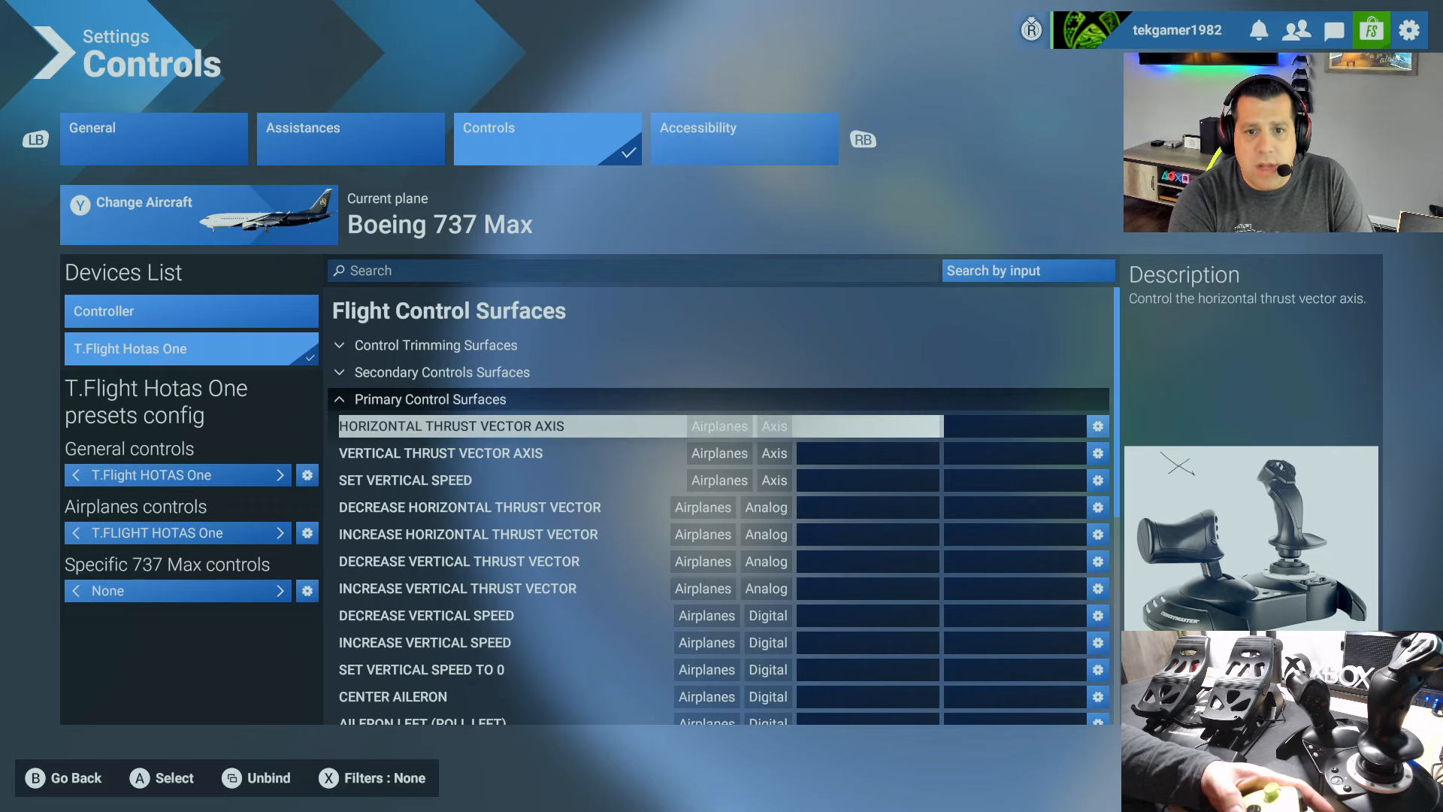
{"action": "scroll", "scroll_direction": "down", "scroll_amount": 3}
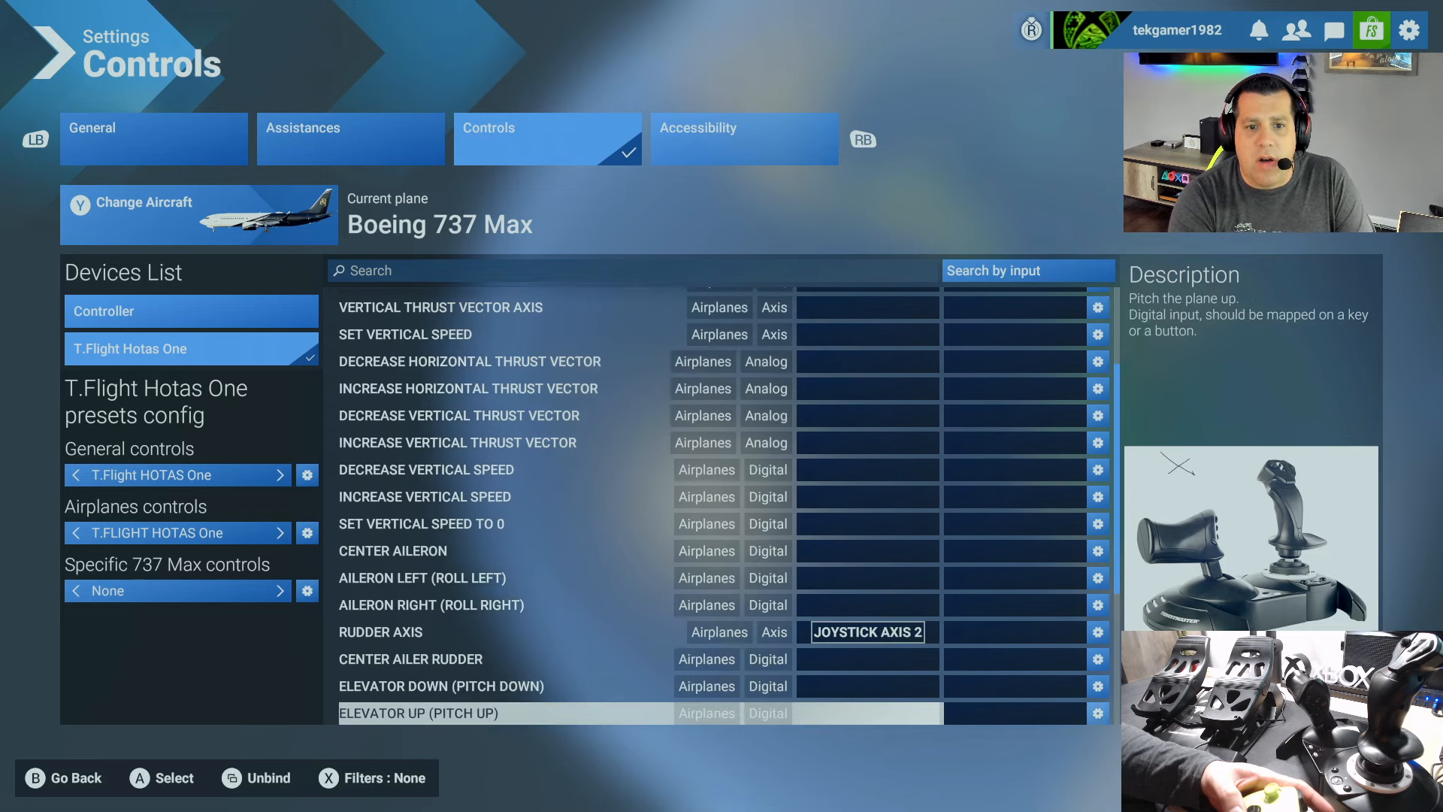
{"action": "scroll", "scroll_direction": "down", "scroll_amount": 3}
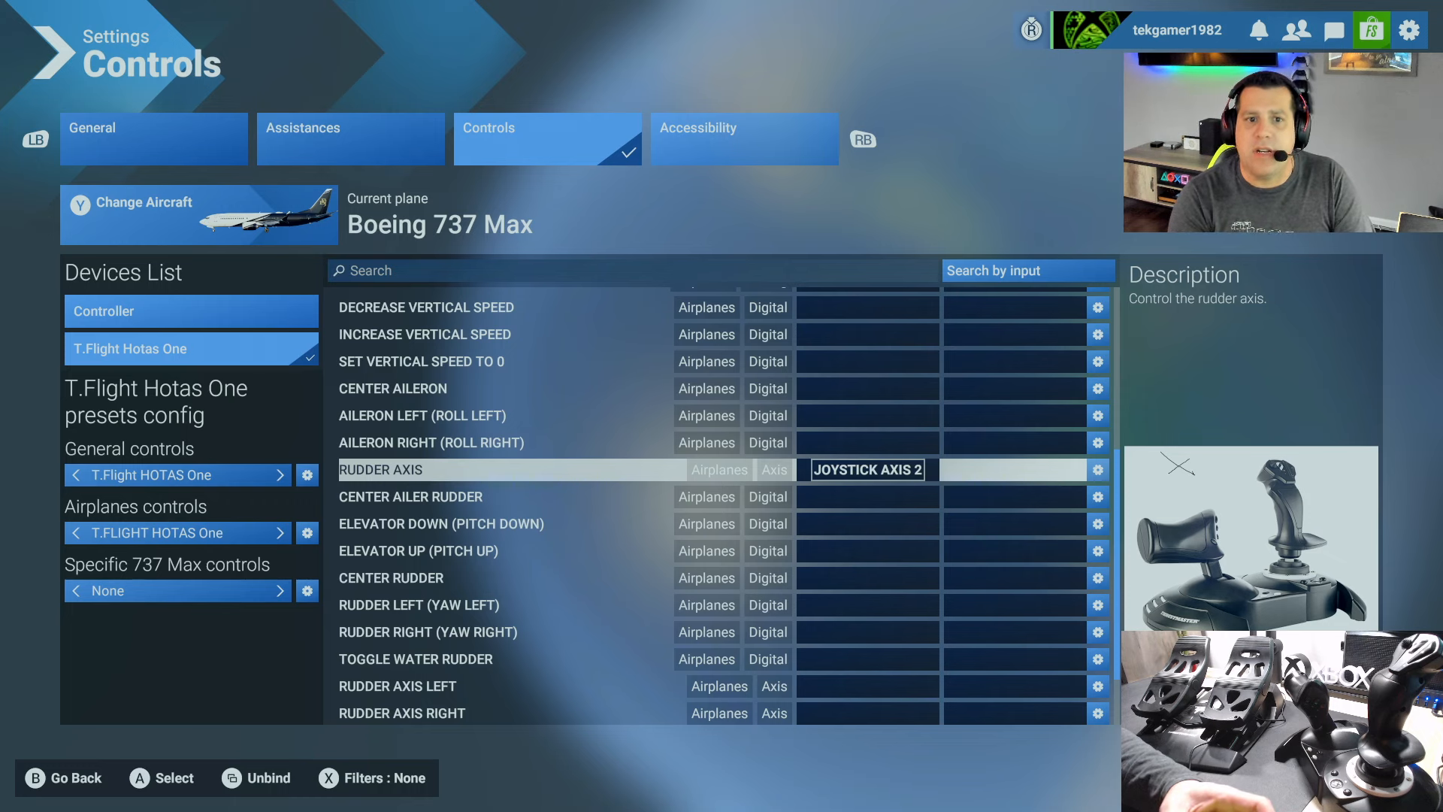
Step: Go back to the control categories list showing Radio, Flight Control Surfaces, Lights and Instruments
{"action": "left_click", "coordinate": [1017, 469]}
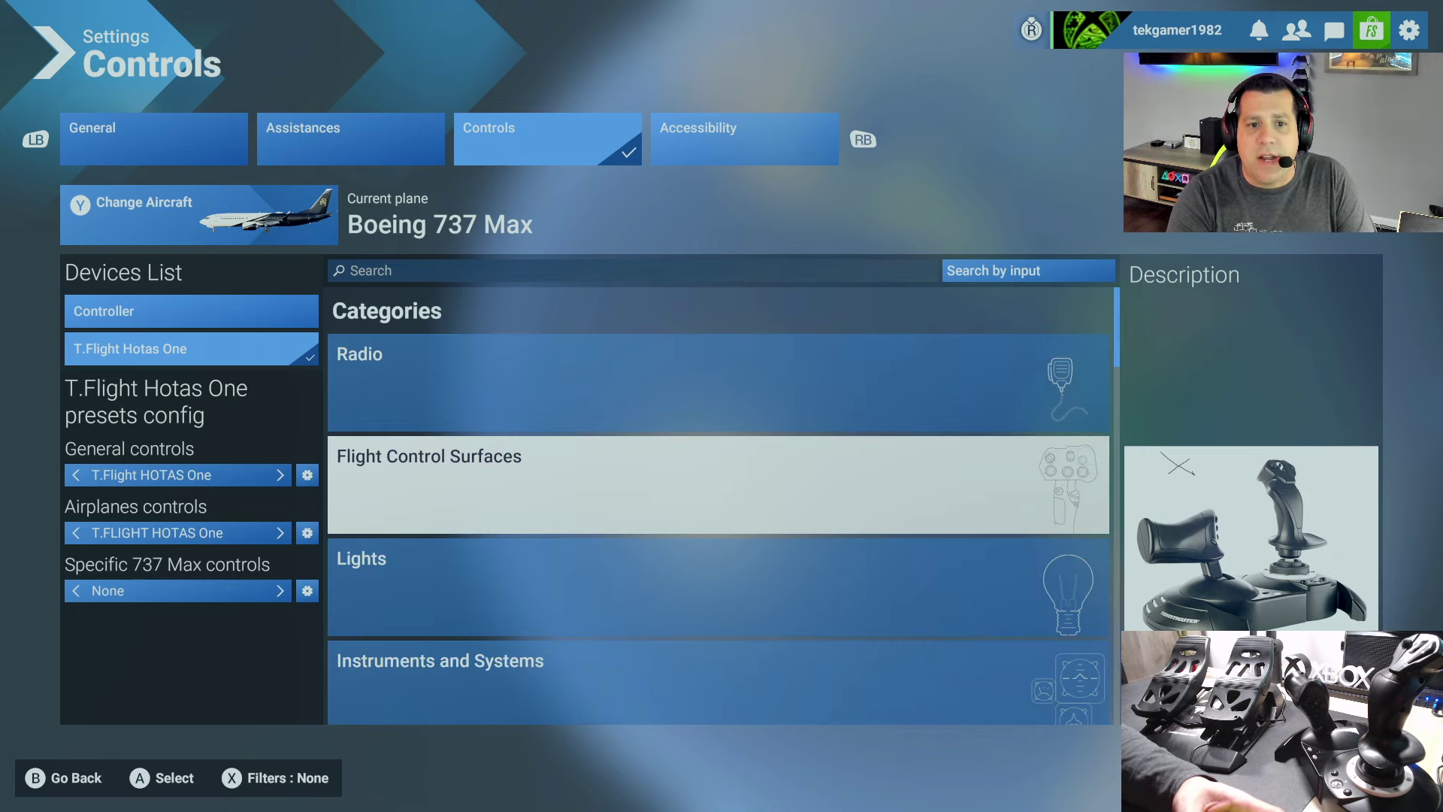
Step: Scroll to the Brakes category and expand its four unbound Parking Brake actions
{"action": "scroll", "scroll_direction": "down", "scroll_amount": 3}
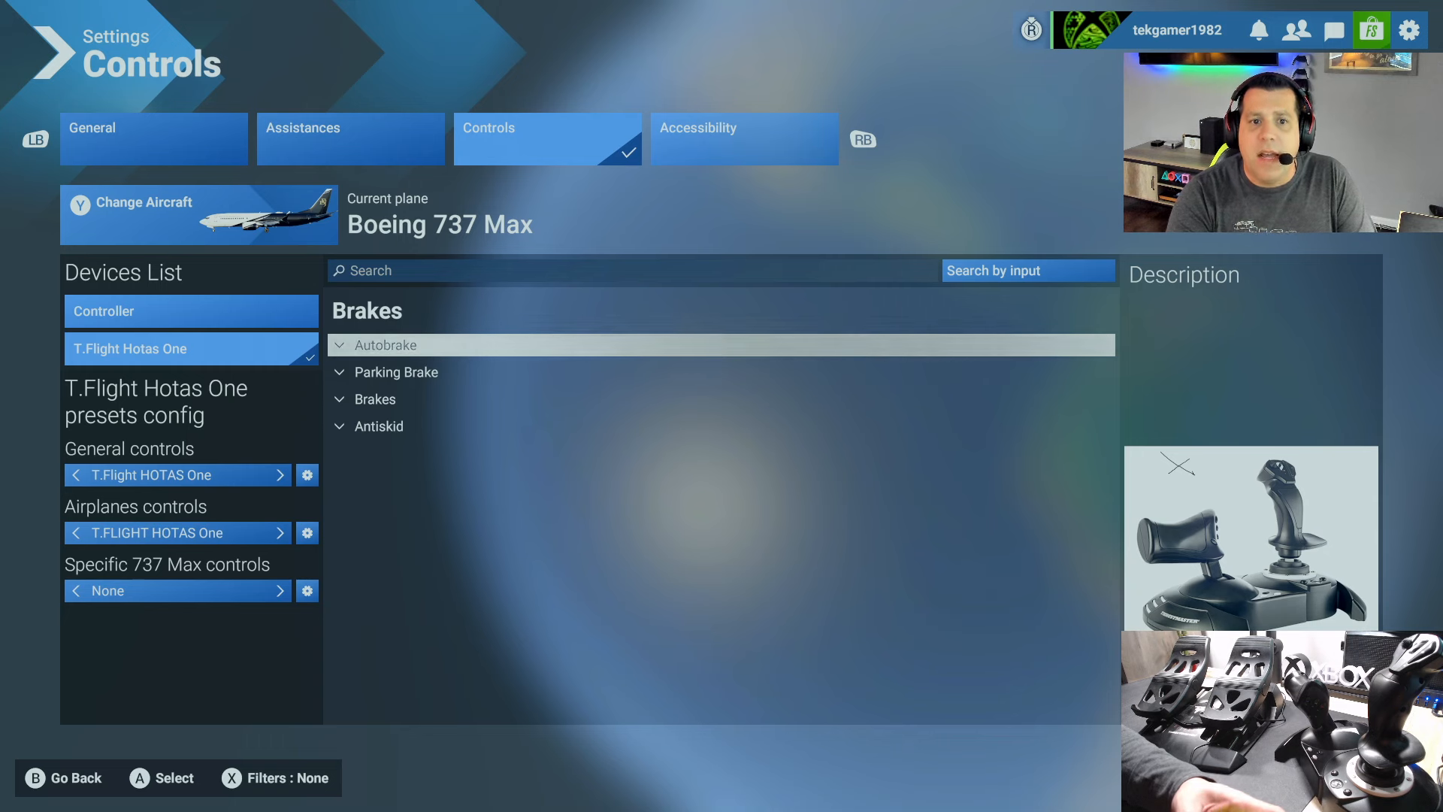
{"action": "left_click", "coordinate": [396, 372]}
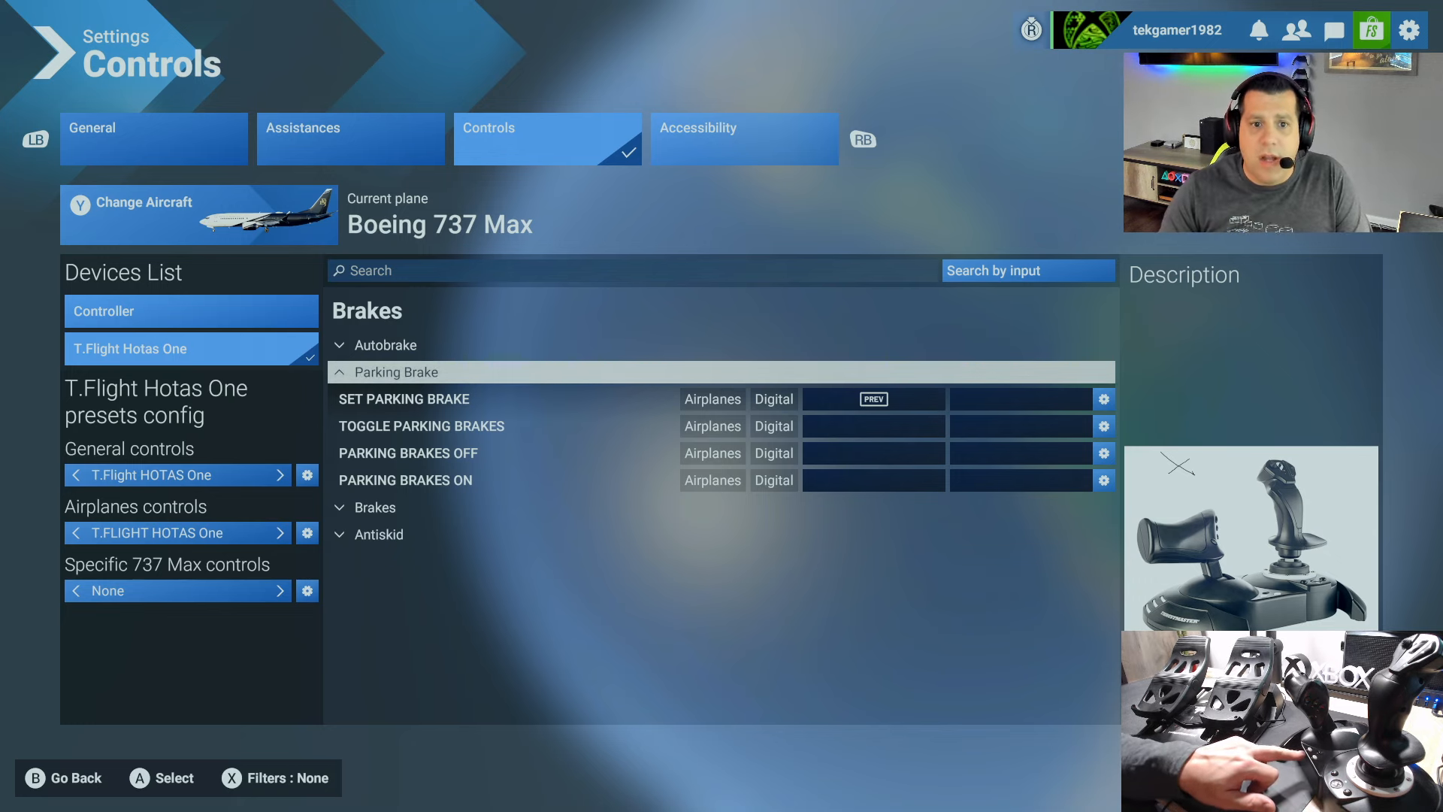
Step: Expand the Brakes subgroup showing left brake, right brake, and Brakes bound to B2
{"action": "left_click", "coordinate": [404, 398]}
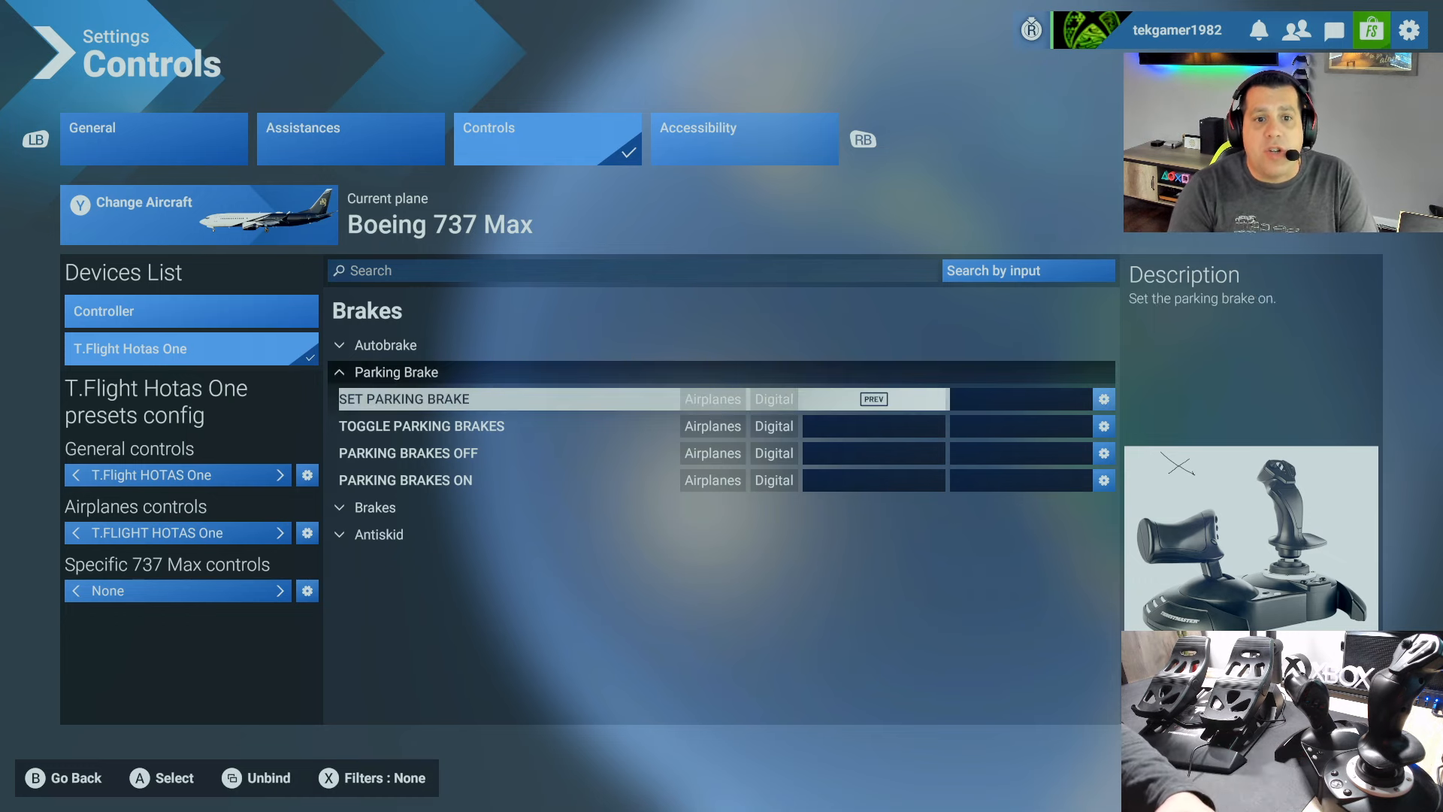
{"action": "left_click", "coordinate": [374, 508]}
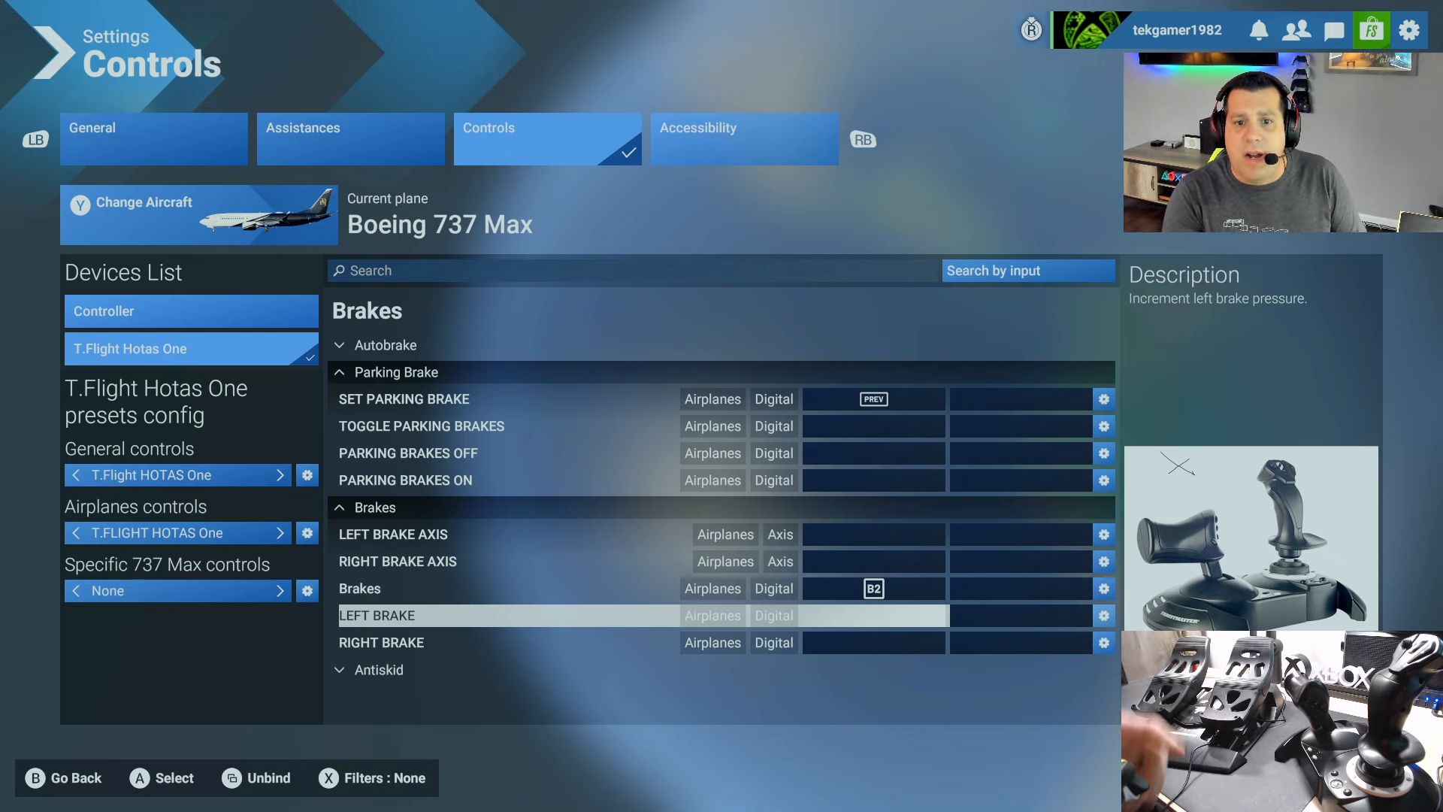
Step: Bind Left Brake to Joystick Axis 6 and start scanning for the Right Brake input
{"action": "left_click", "coordinate": [872, 615]}
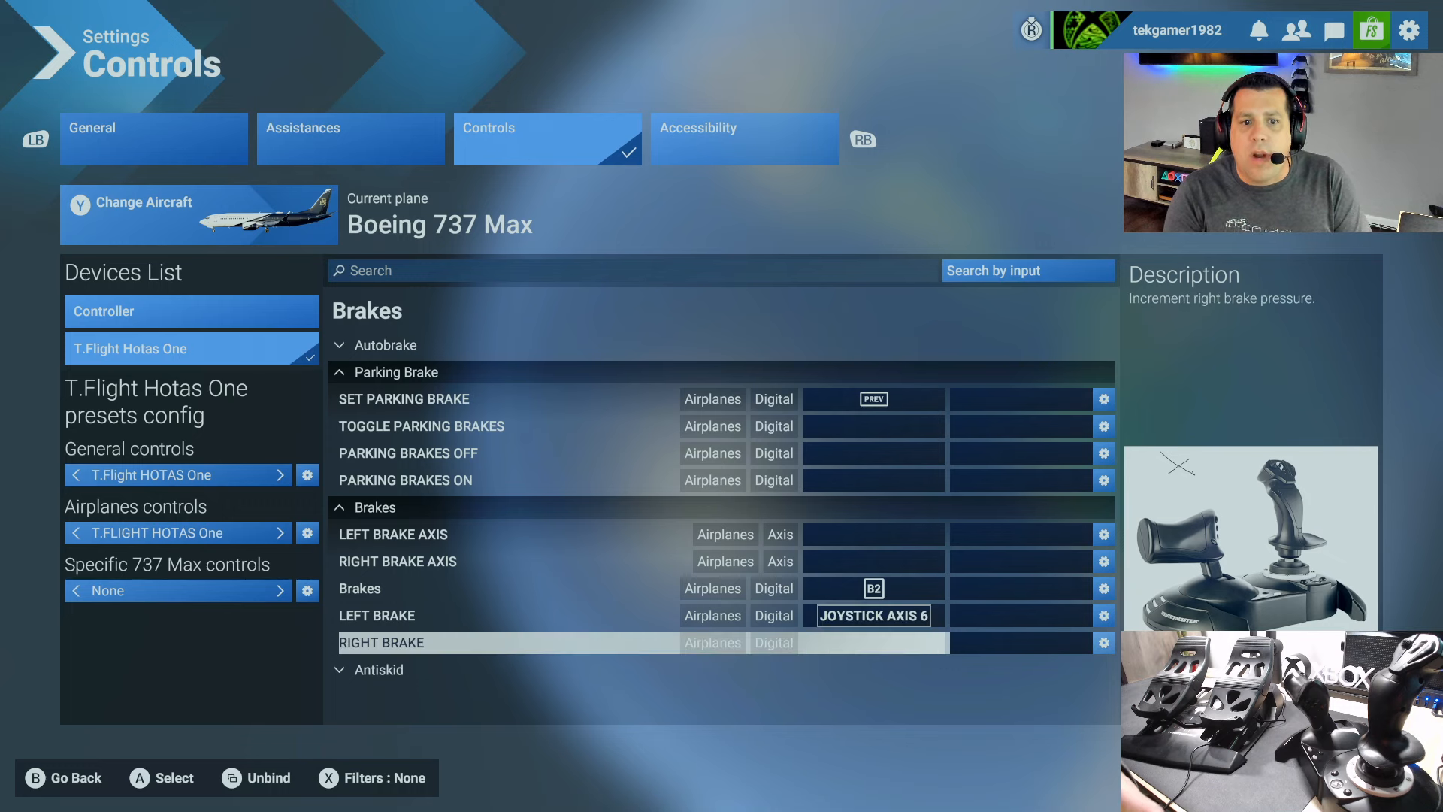
{"action": "left_click", "coordinate": [872, 641]}
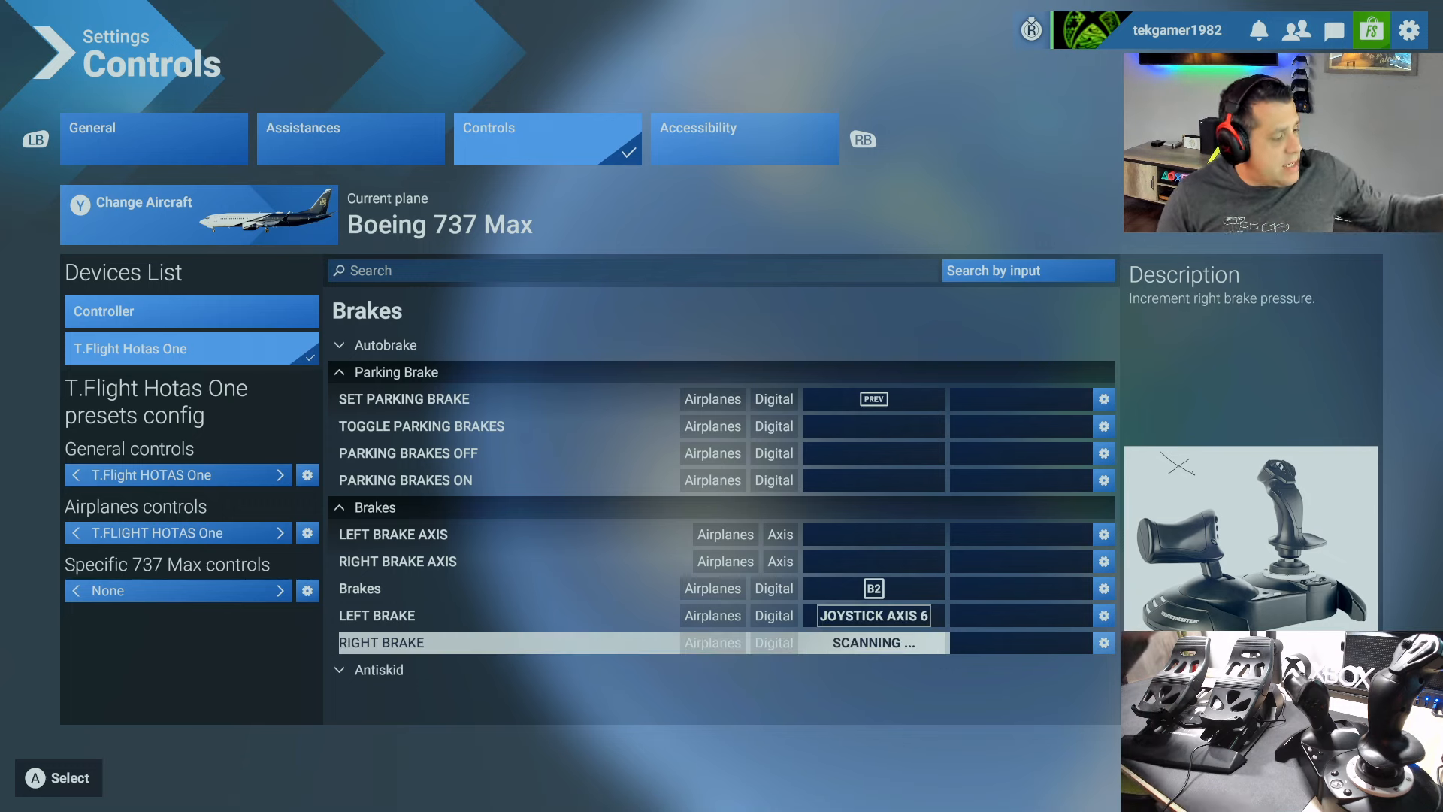